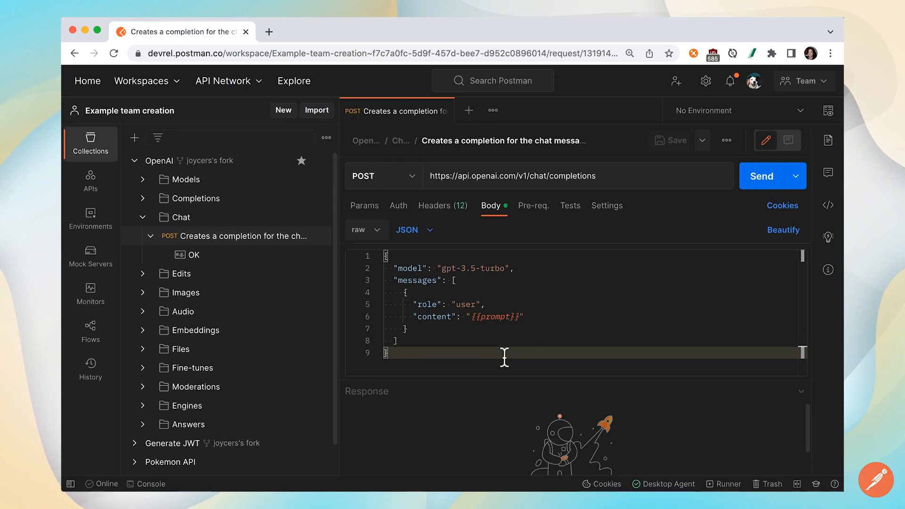
mouse_move(257, 175)
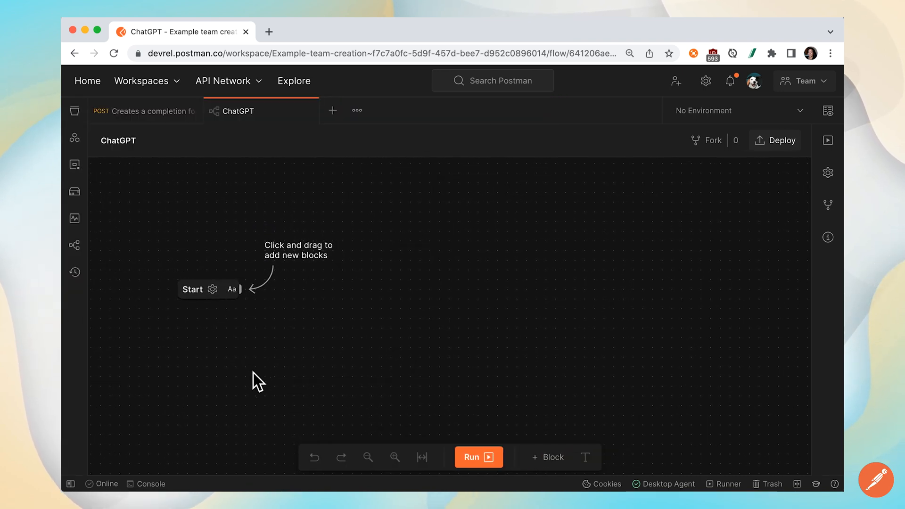
mouse_move(210, 301)
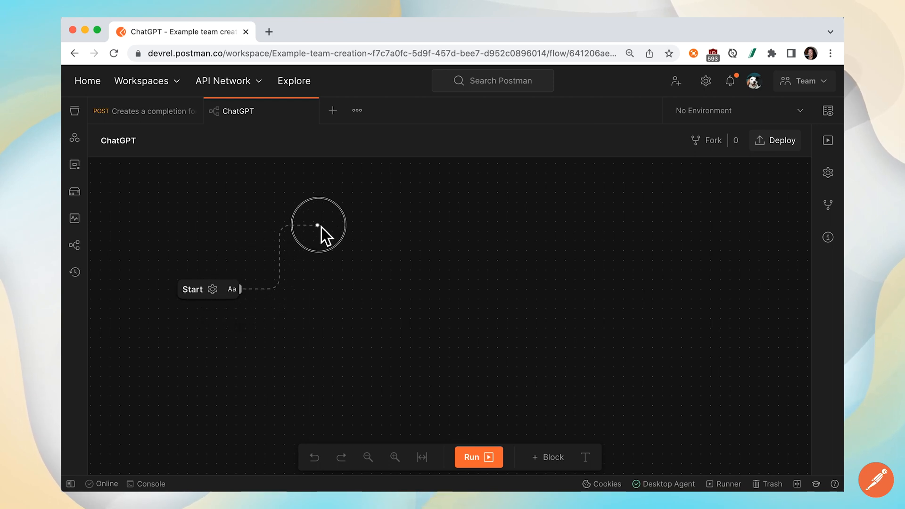
Add a Send Request block after Start using OpenAI > Chat 'Creates a completion for the chat message'.
left_click(318, 226)
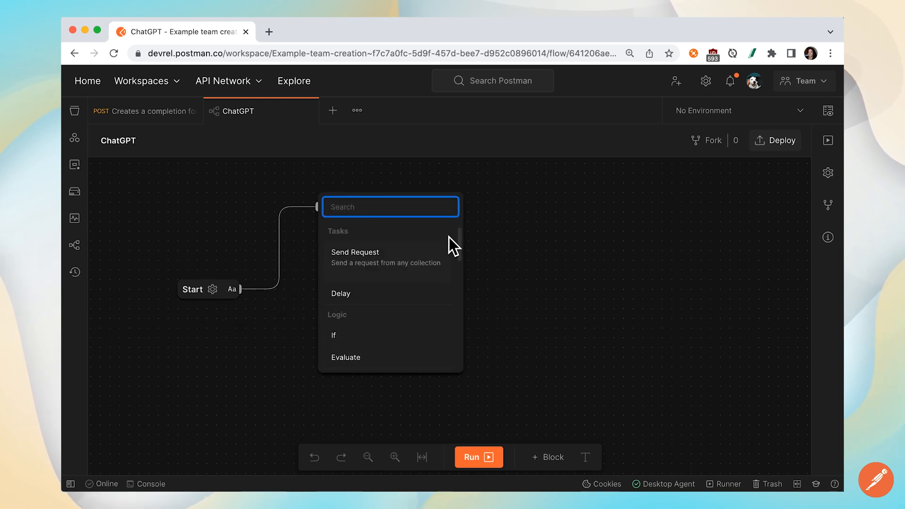
left_click(355, 257)
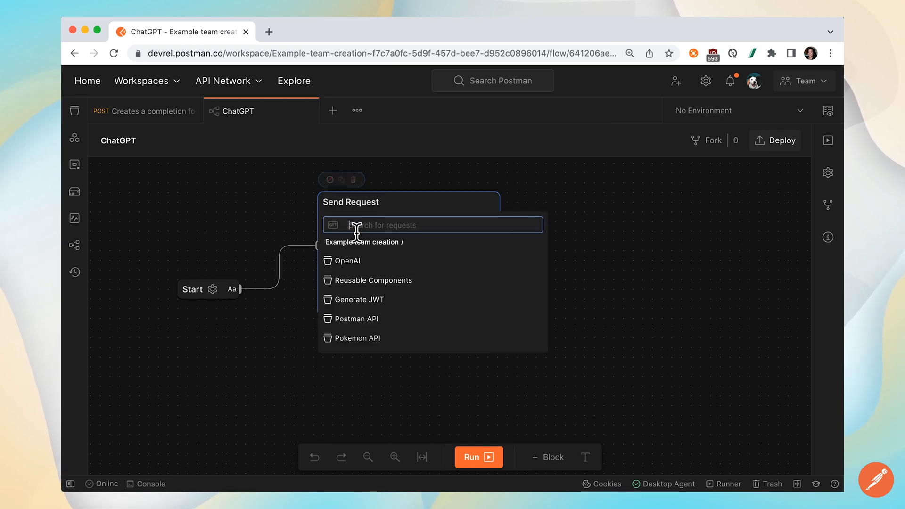
left_click(347, 261)
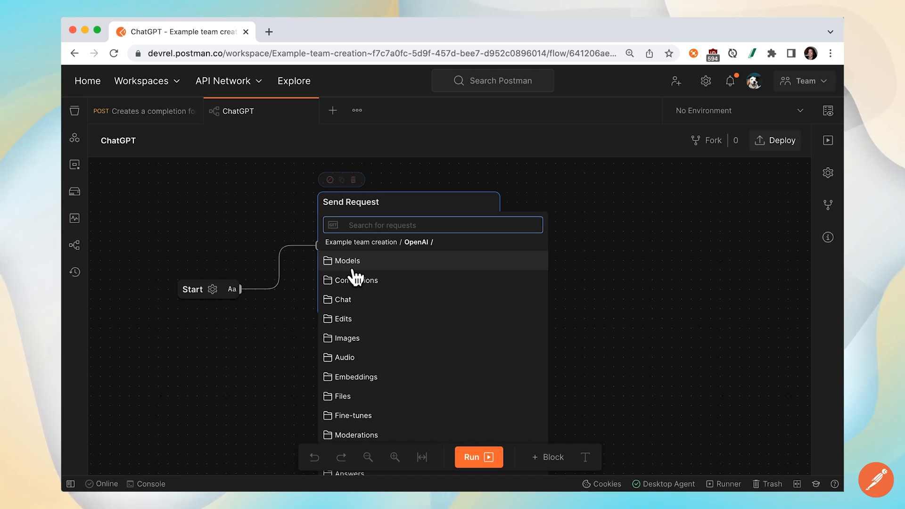
left_click(344, 300)
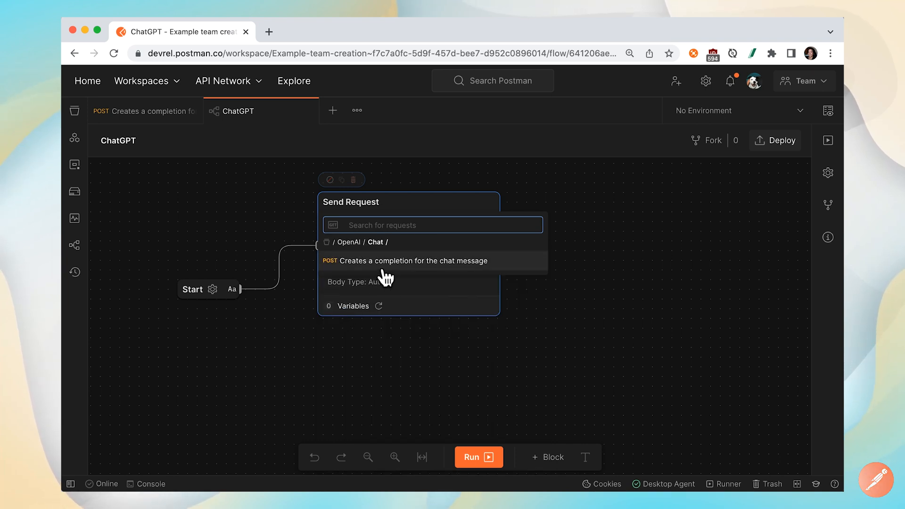
left_click(415, 261)
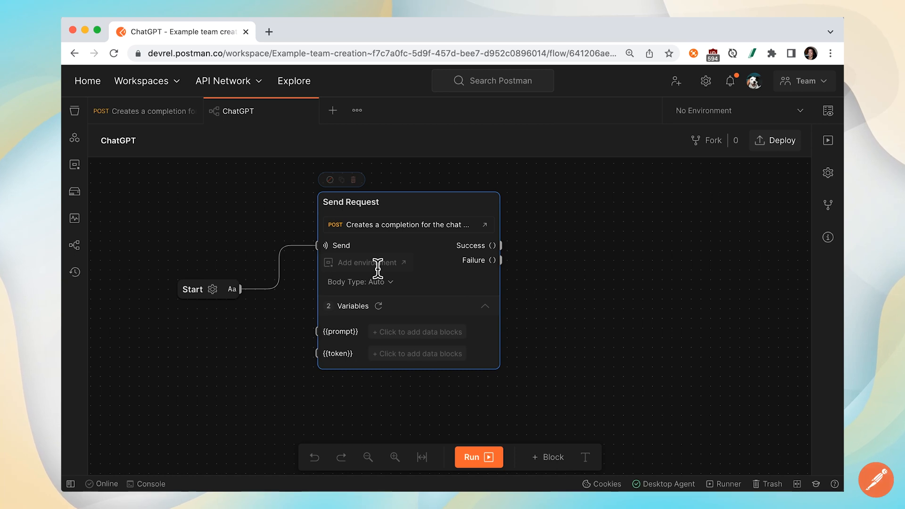
mouse_move(367, 312)
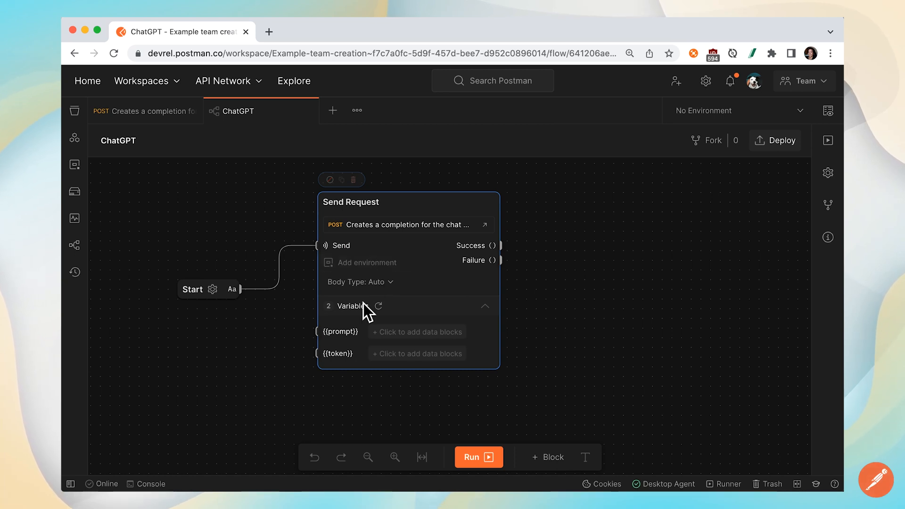
mouse_move(340, 332)
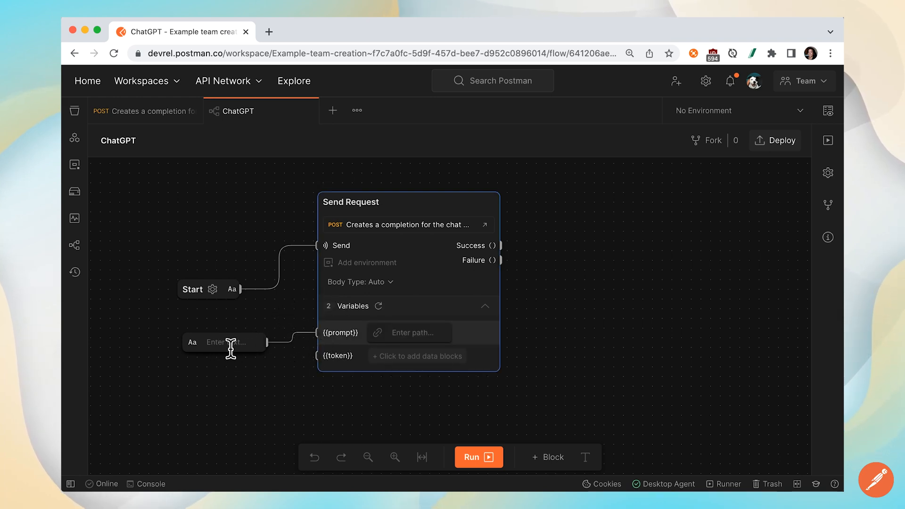
Position the prompt text block and add a String block feeding the token variable.
left_click(214, 341)
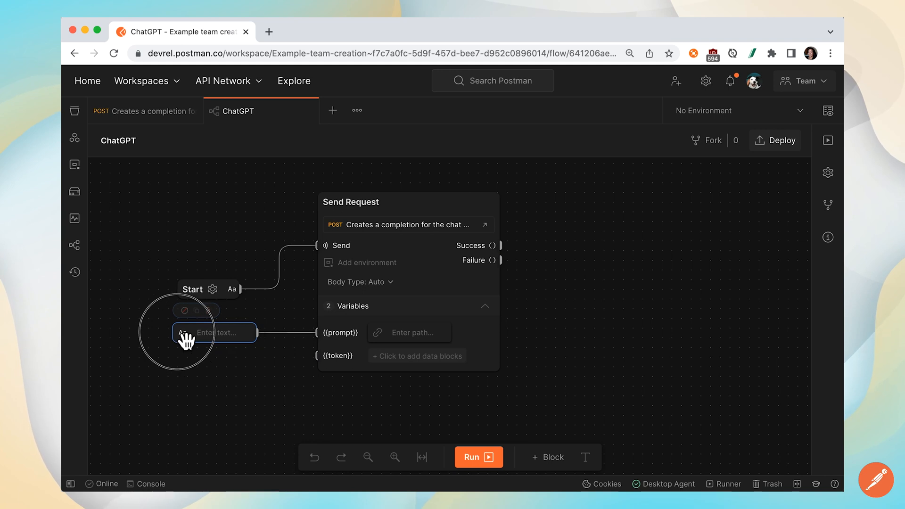
mouse_move(326, 358)
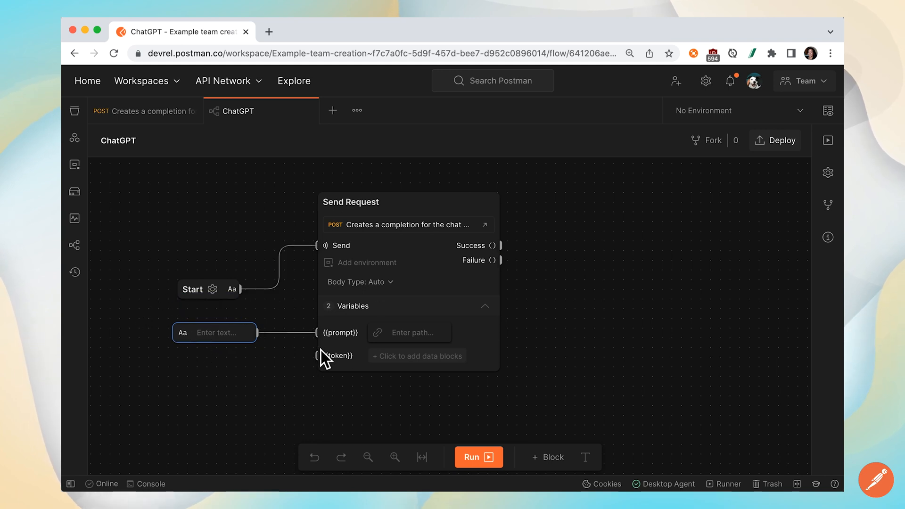
mouse_move(338, 355)
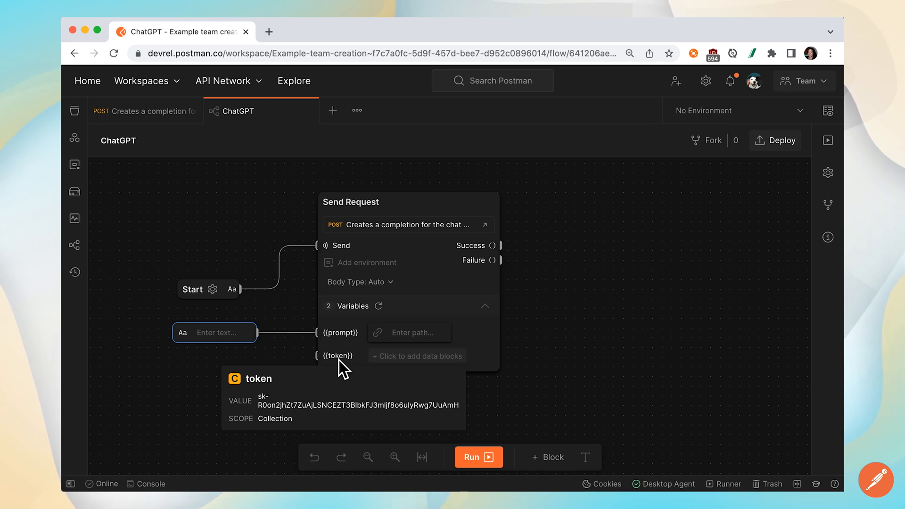
mouse_move(182, 379)
type("string")
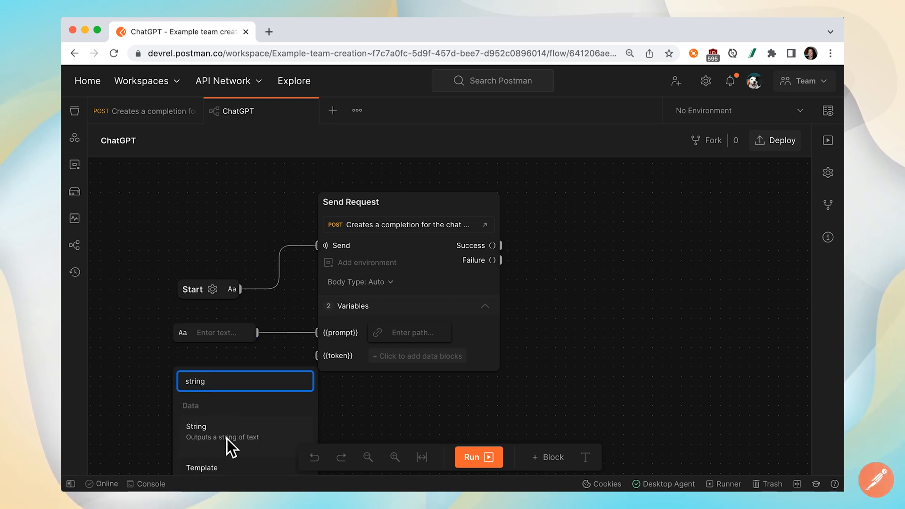
left_click(195, 432)
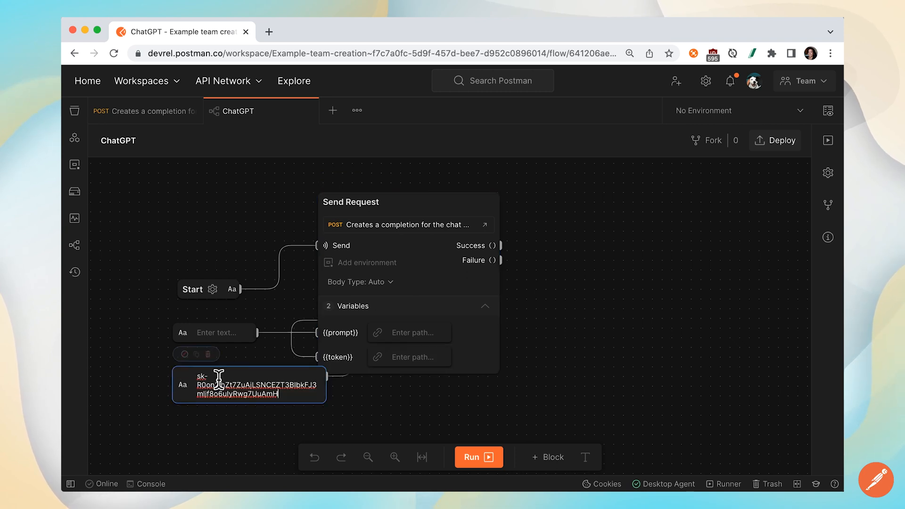
left_click(224, 439)
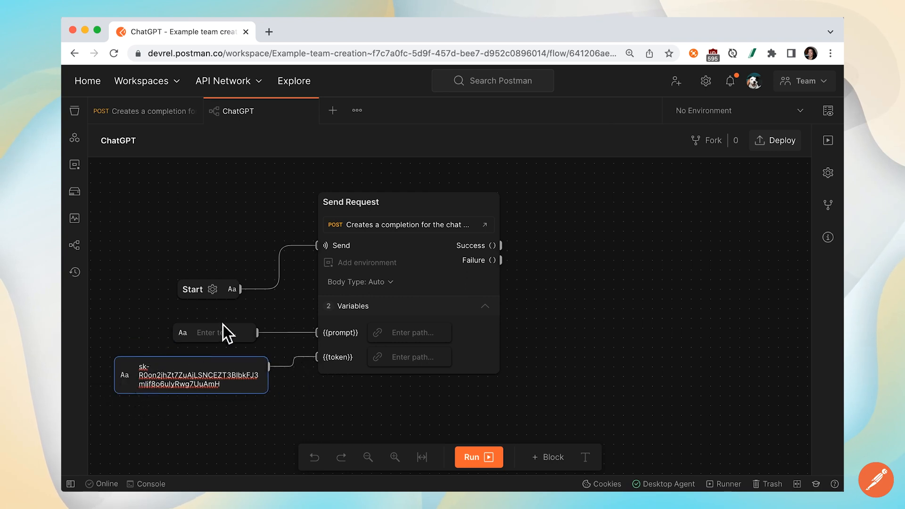
mouse_move(433, 222)
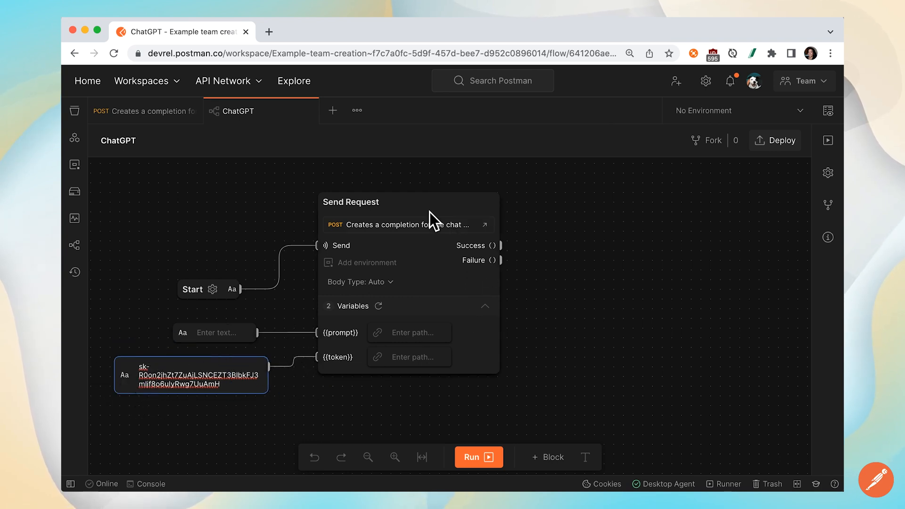
mouse_move(434, 254)
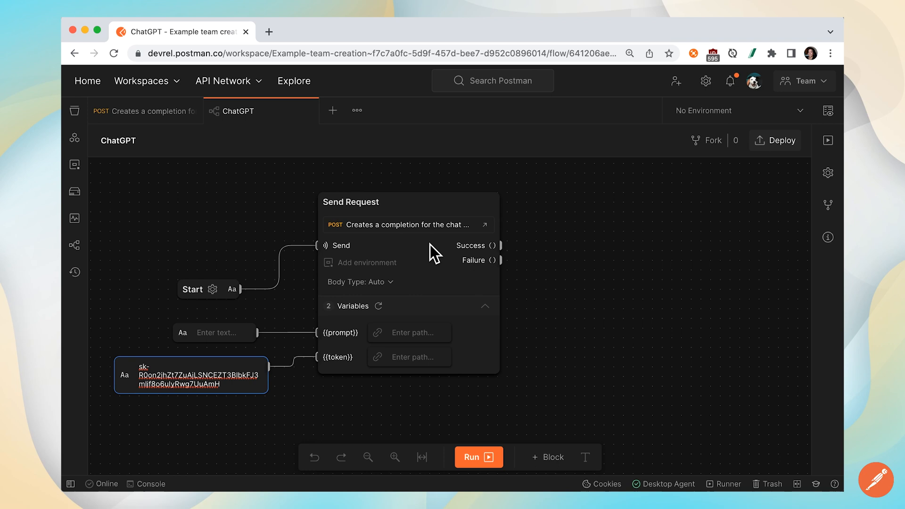
mouse_move(513, 258)
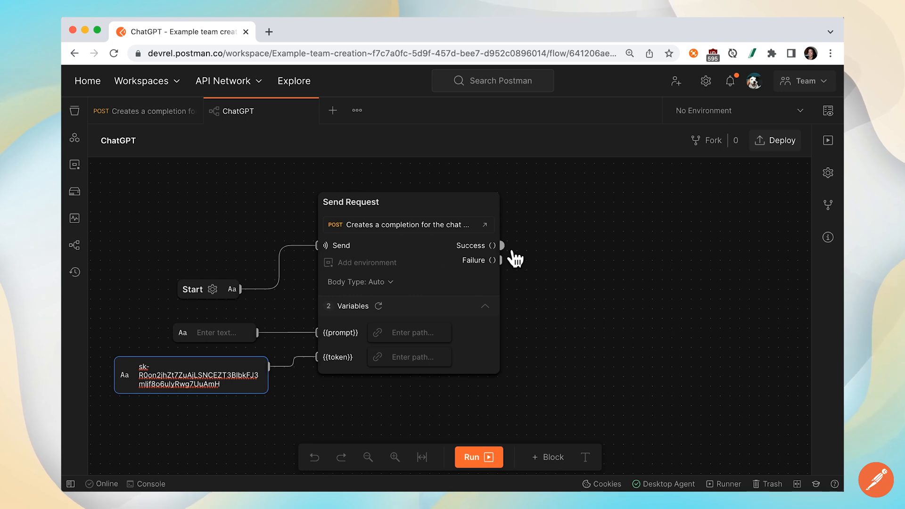
Add a Select block on the Success output with path body.choices.0.message.content.
left_click(497, 245)
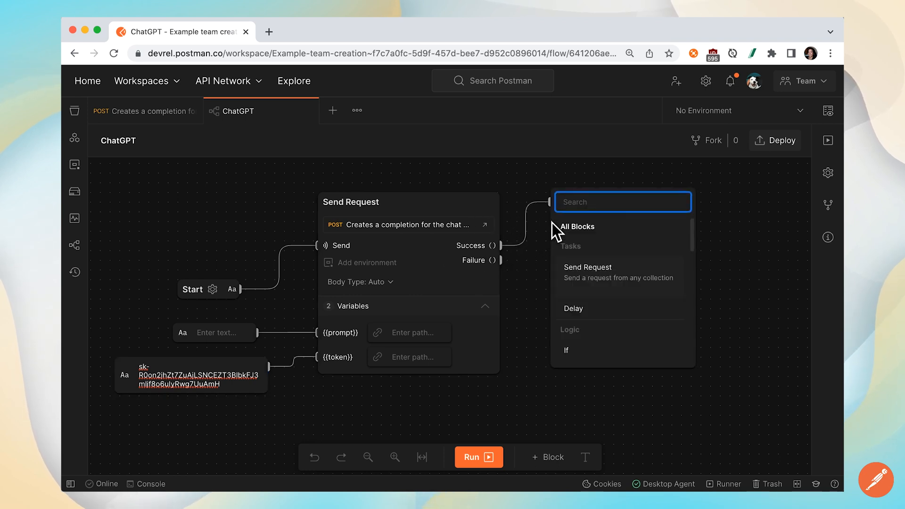
type("sele")
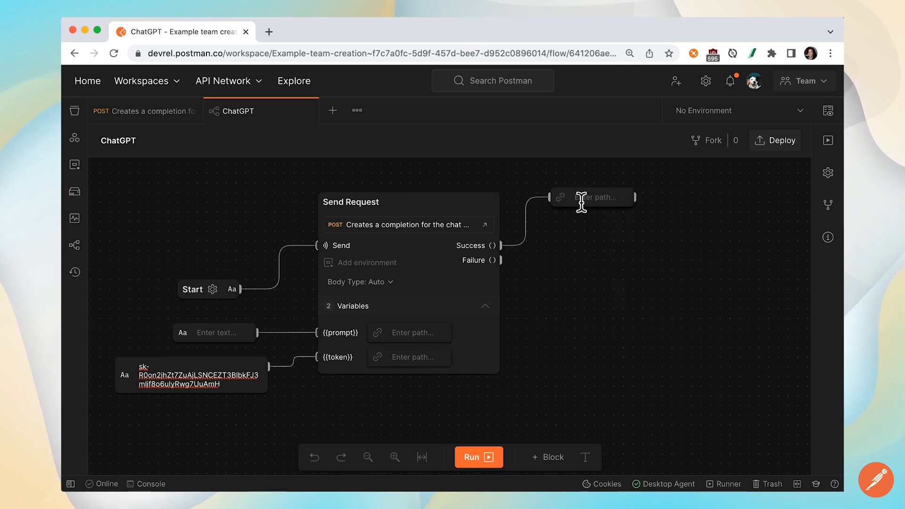
left_click(592, 198)
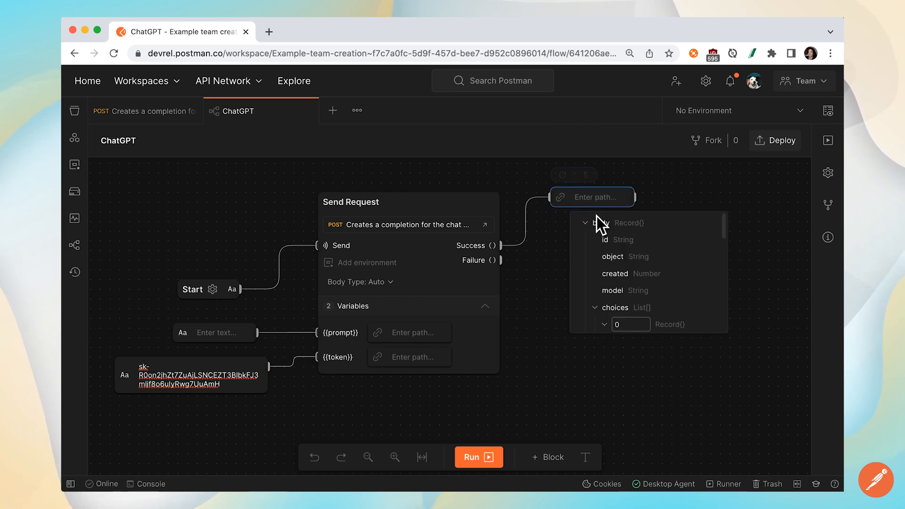
left_click(606, 324)
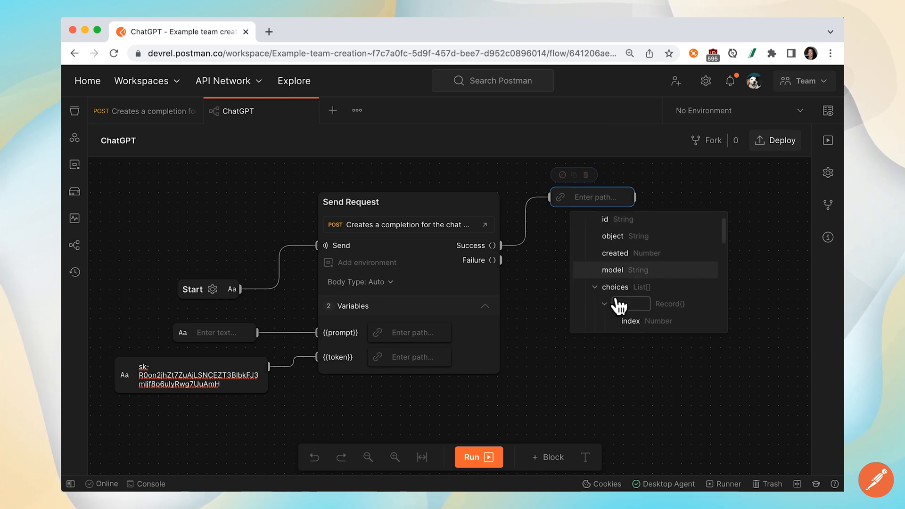
left_click(605, 304)
type("0")
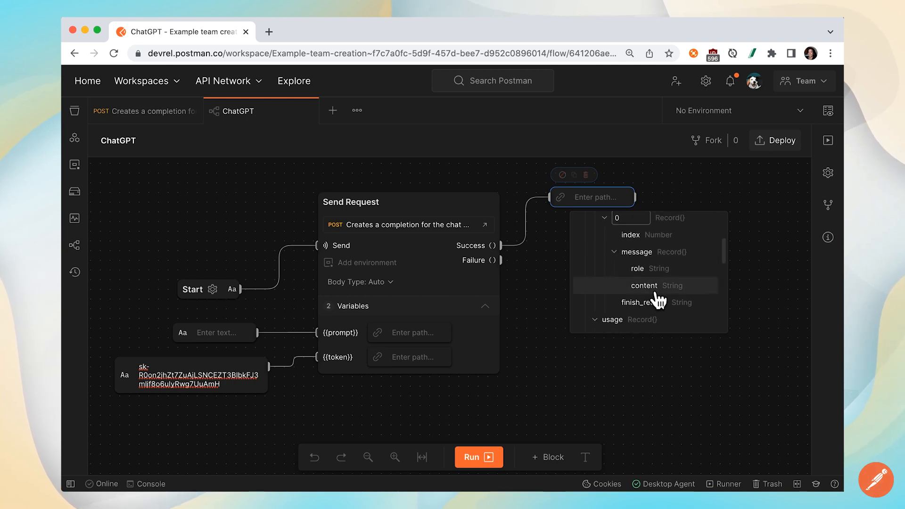
left_click(645, 285)
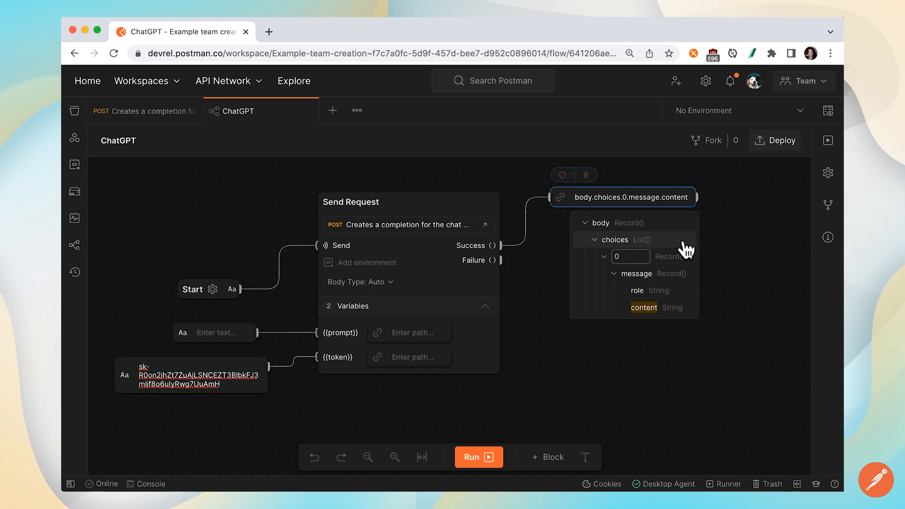
mouse_move(708, 219)
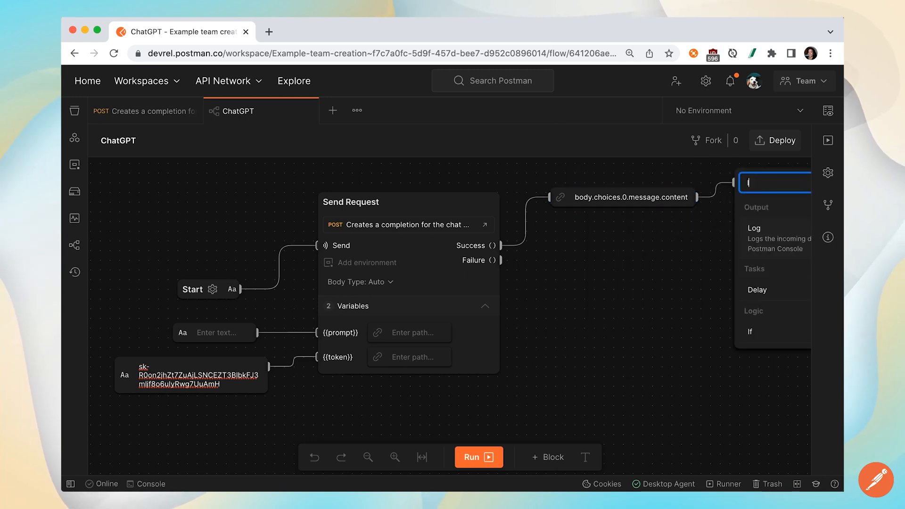
Add a Log block for the message content and show the console.
type("log")
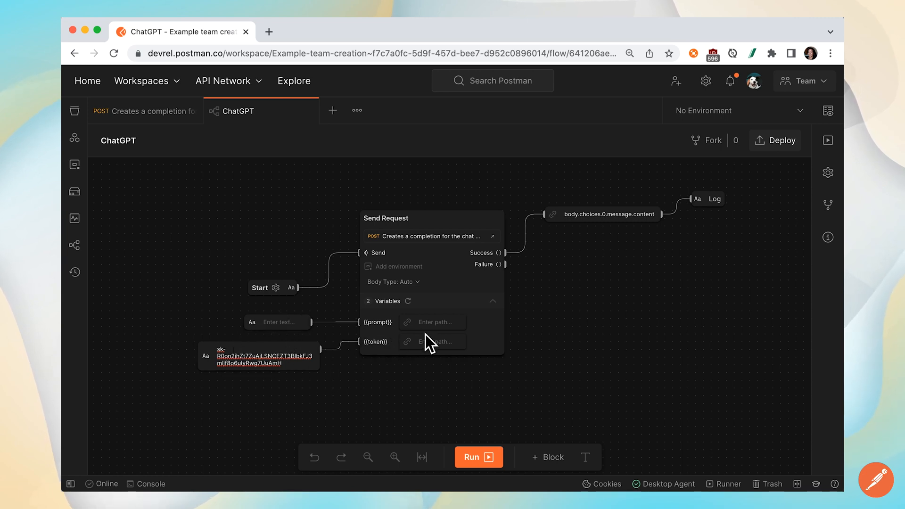
mouse_move(620, 220)
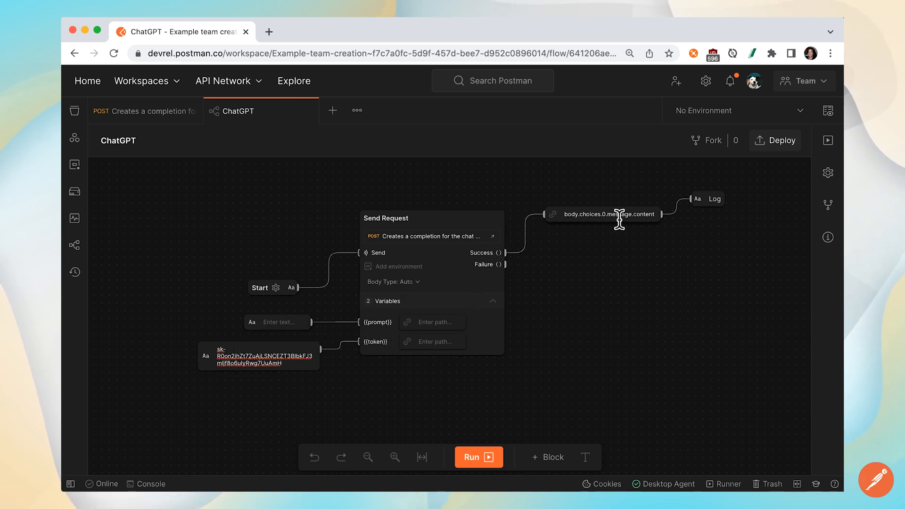
mouse_move(740, 205)
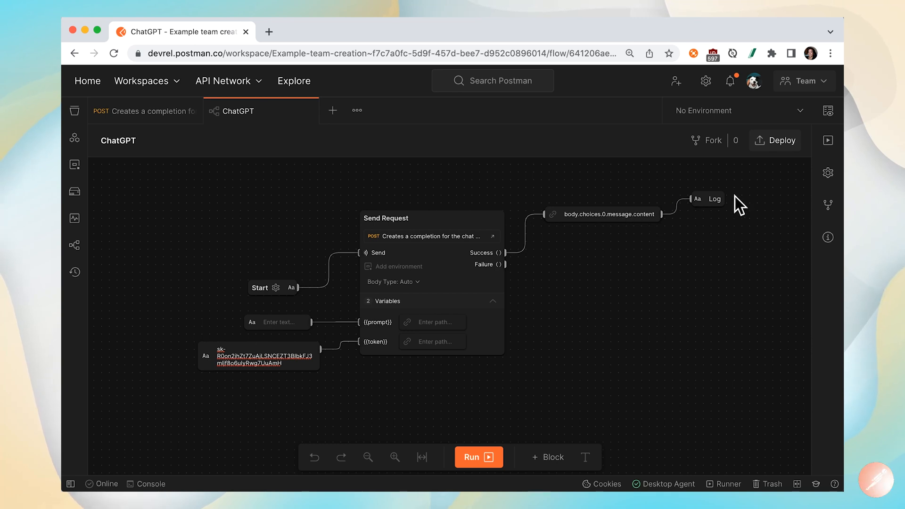
left_click(151, 484)
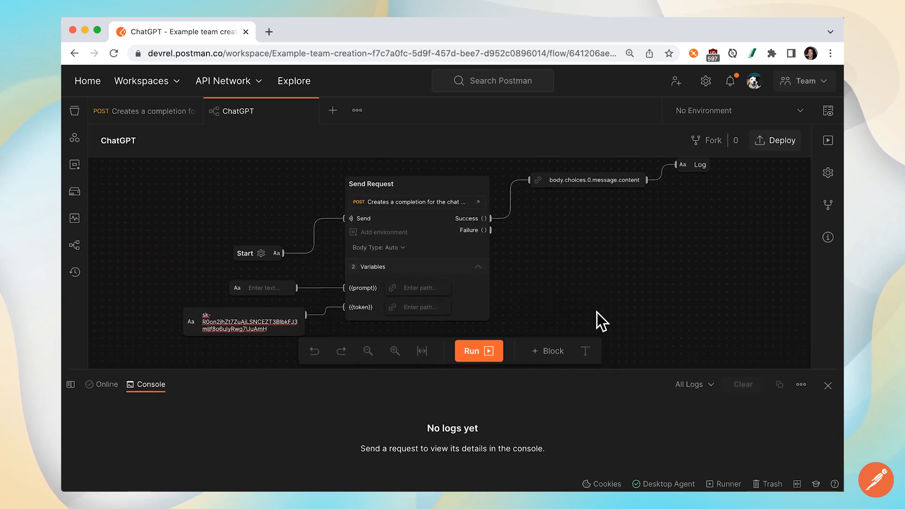
mouse_move(300, 483)
type("How do you pronounce API")
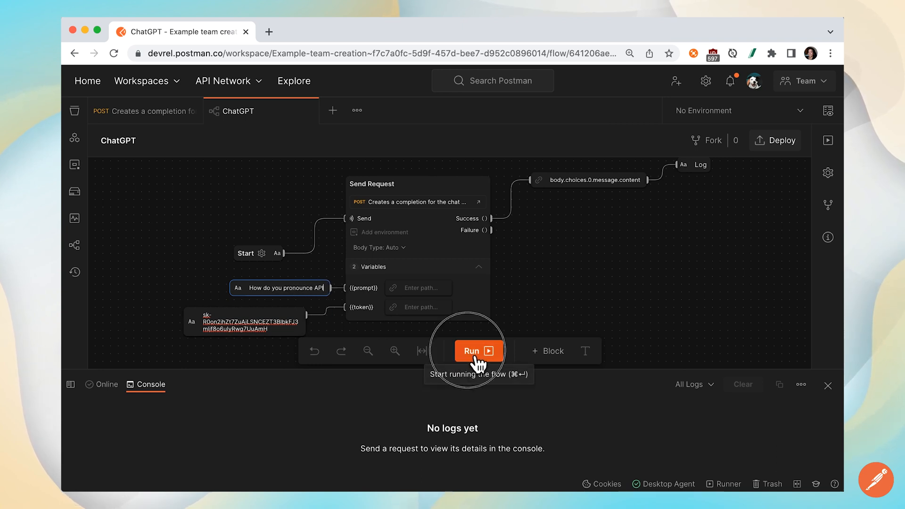
Run the flow with the prompt 'How do you pronounce API' to log ChatGPT's answer.
left_click(479, 350)
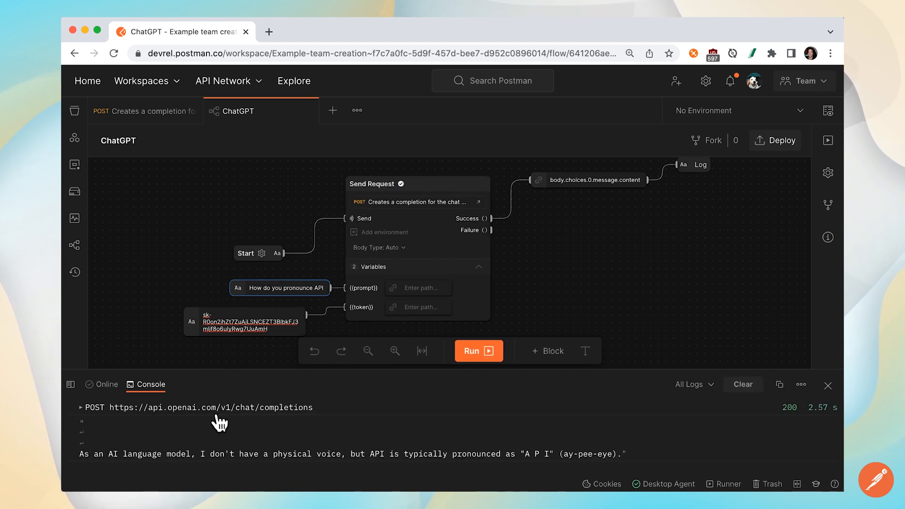
mouse_move(216, 462)
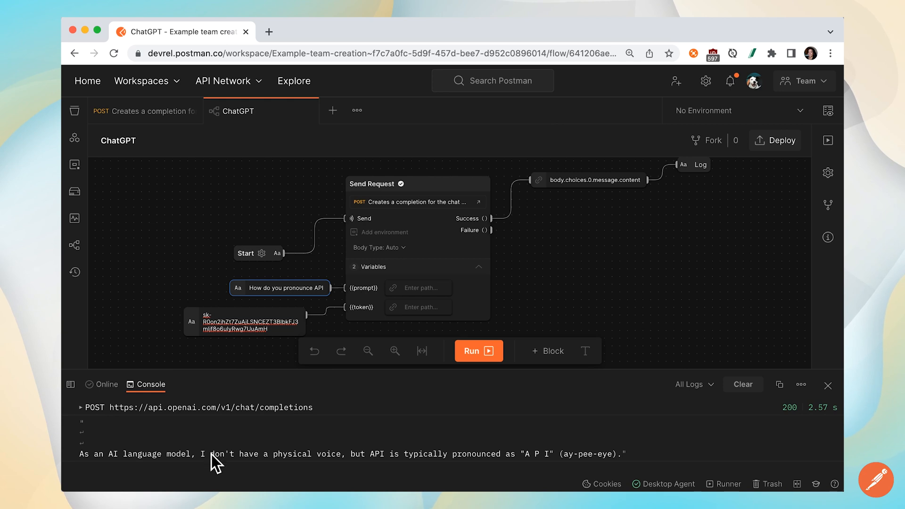
mouse_move(225, 465)
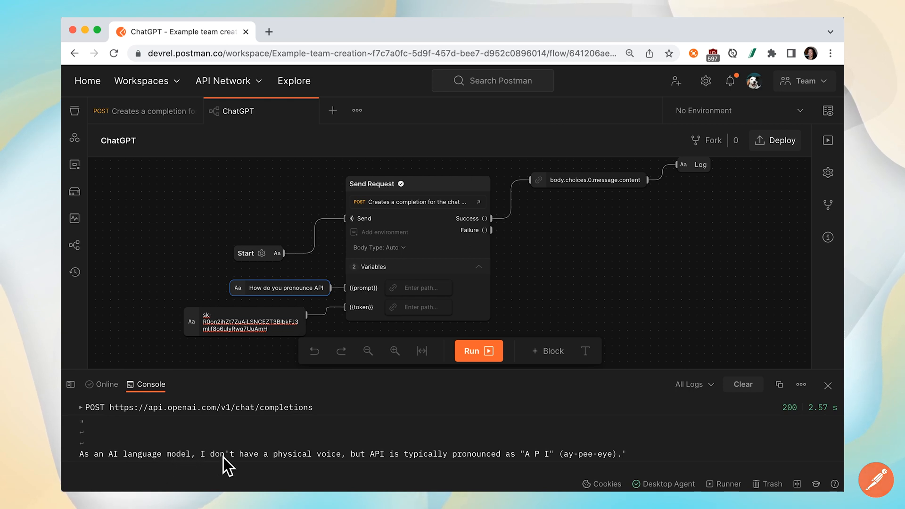
mouse_move(463, 470)
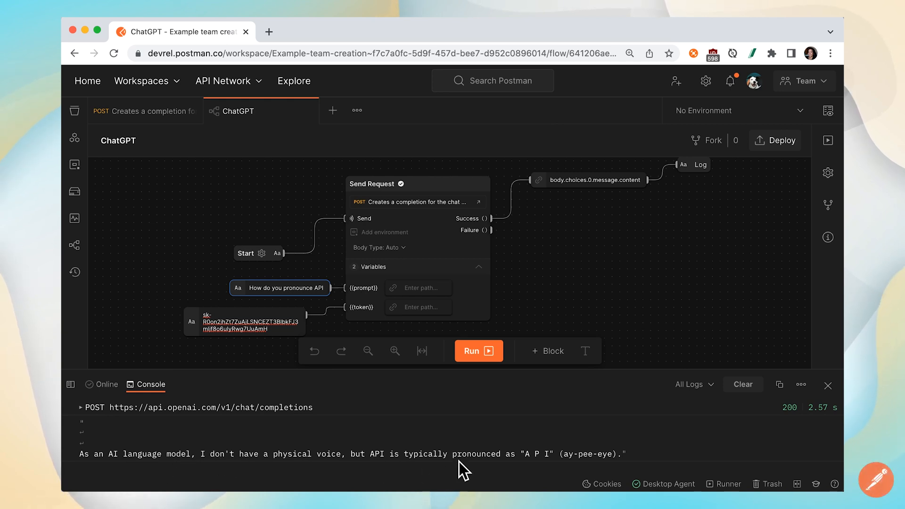
mouse_move(581, 471)
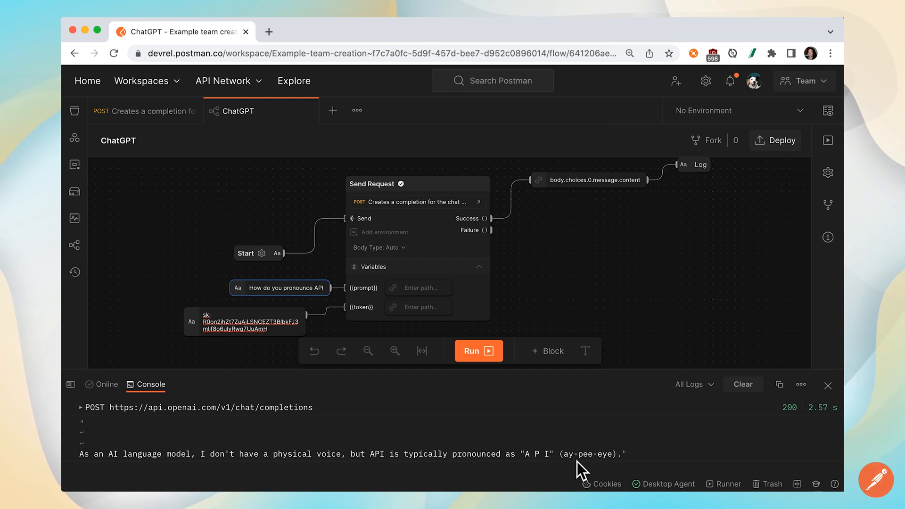
mouse_move(618, 462)
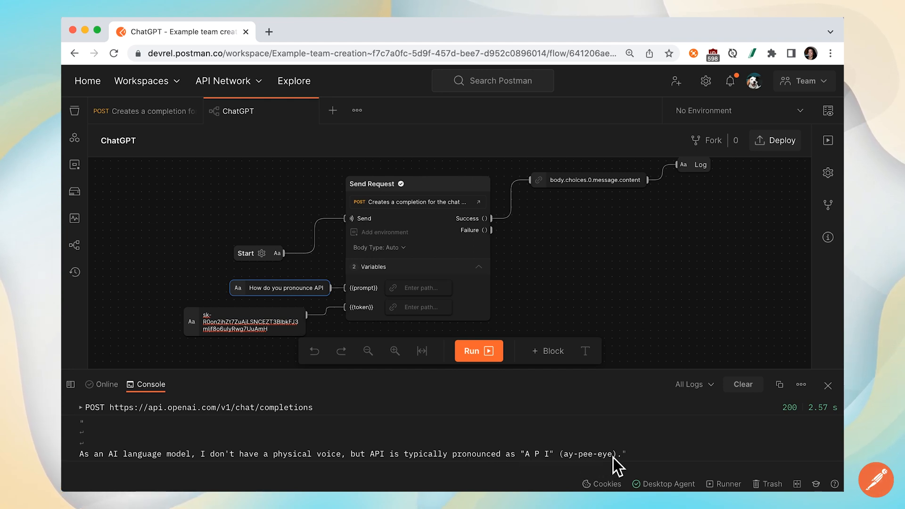
Search Postman for 'brewing postman flows' and open the Brewing Postman Flows workspace.
left_click(492, 80)
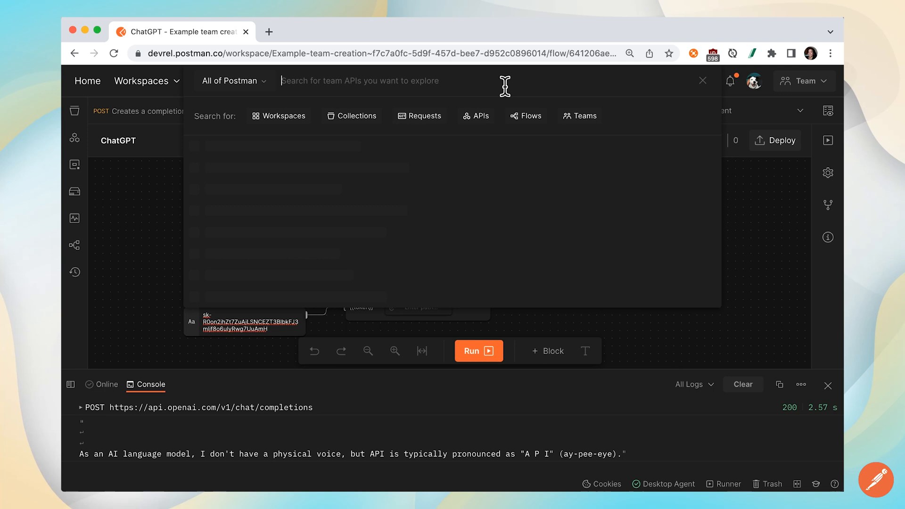
type("brewing postma")
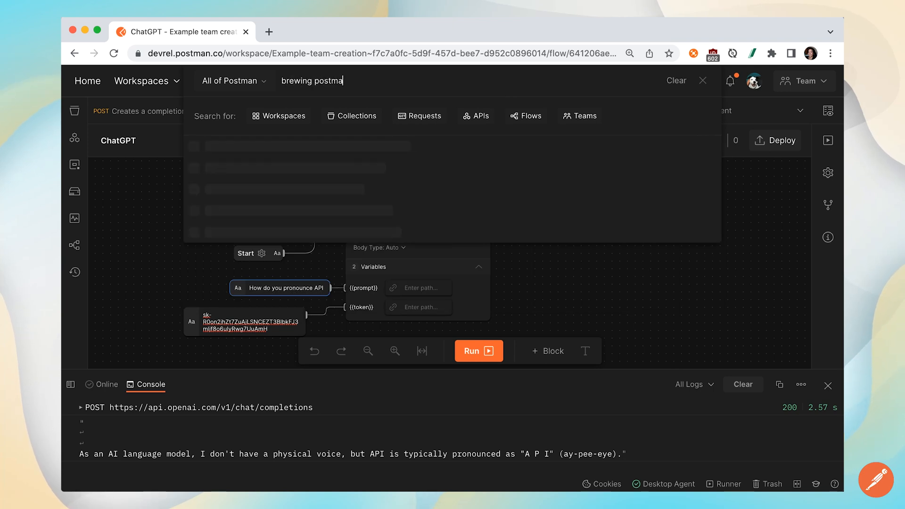
type("n flows")
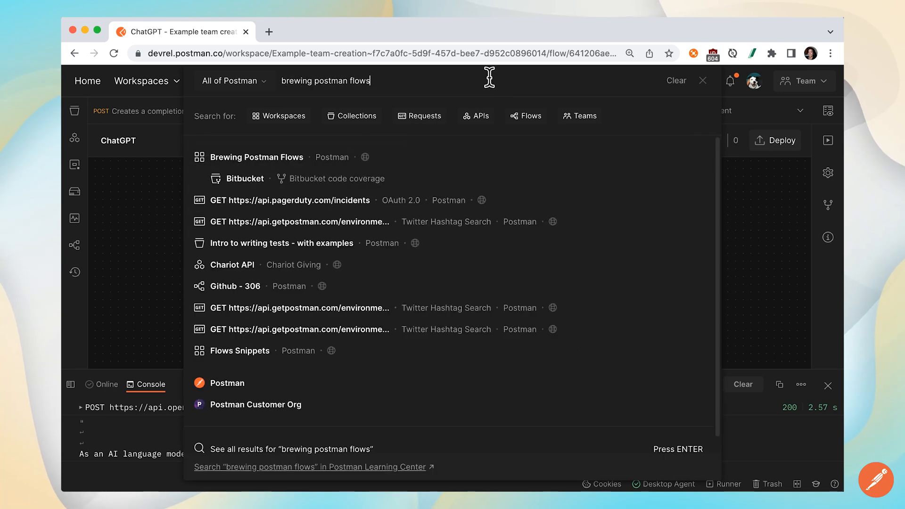
left_click(257, 157)
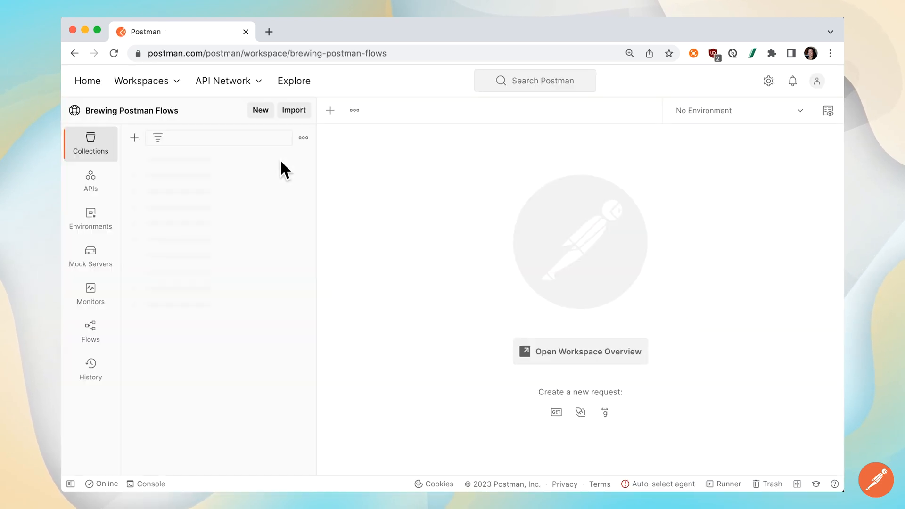
Open the Brewing Postman Flows overview and list its example flows, including ChatGPT.
left_click(580, 351)
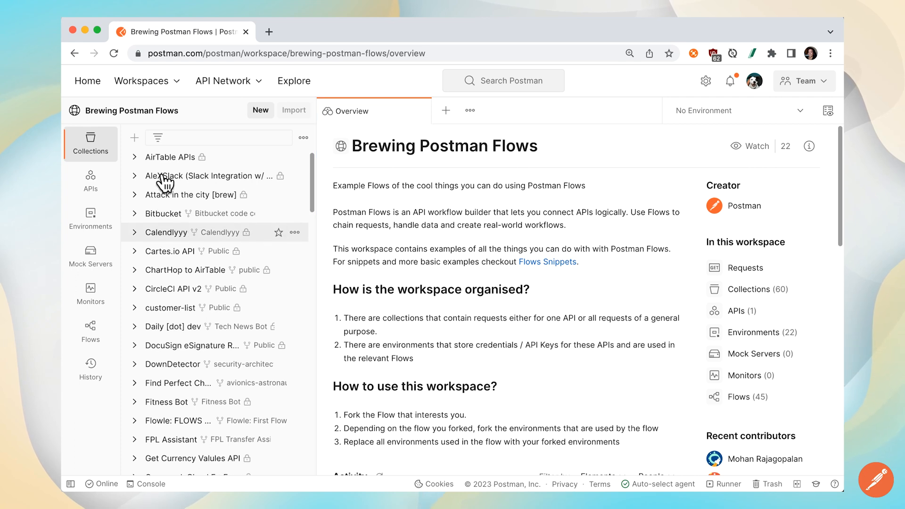
left_click(90, 332)
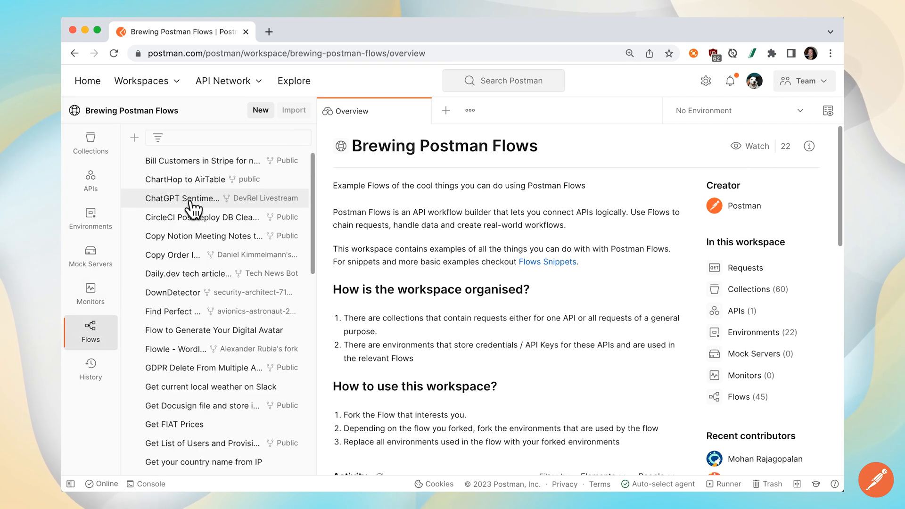